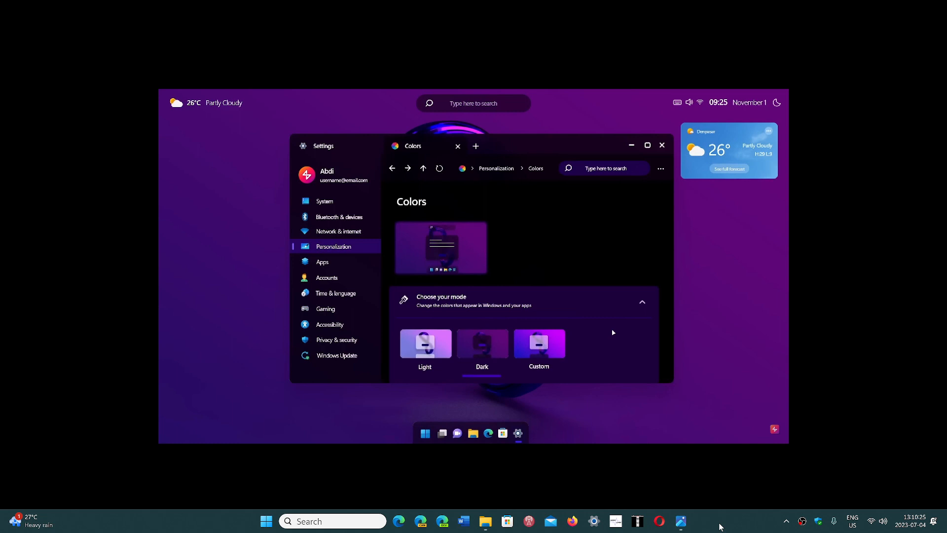
{"action": "mouse_move", "coordinate": [342, 310]}
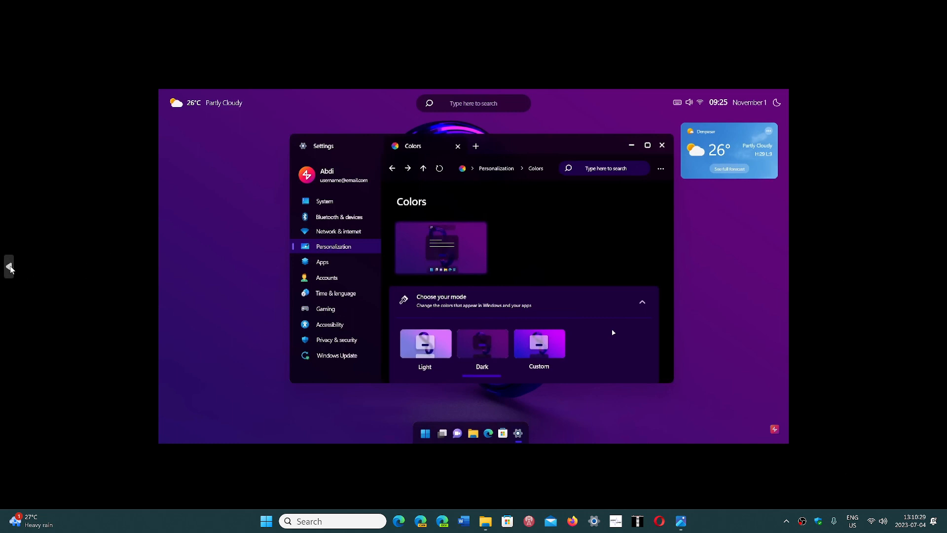
{"action": "mouse_move", "coordinate": [10, 267]}
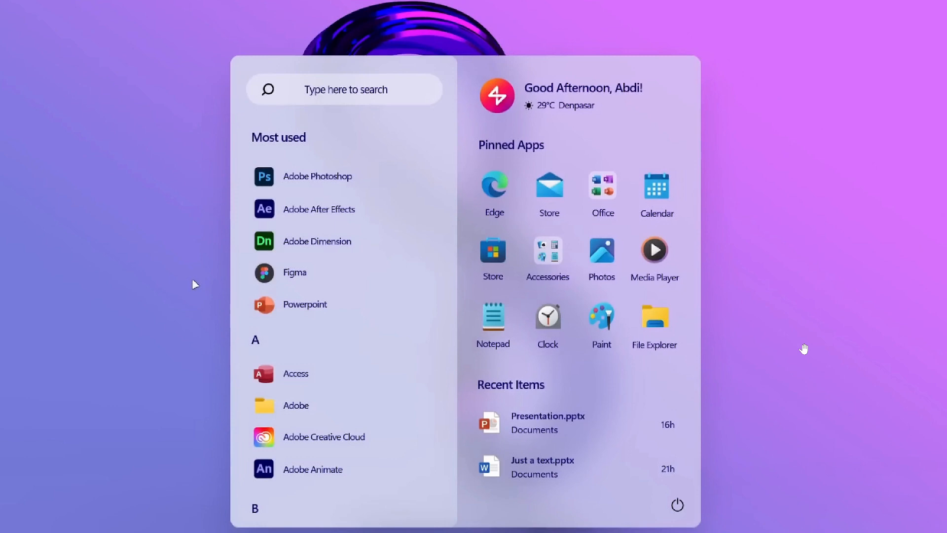
{"action": "mouse_move", "coordinate": [301, 317]}
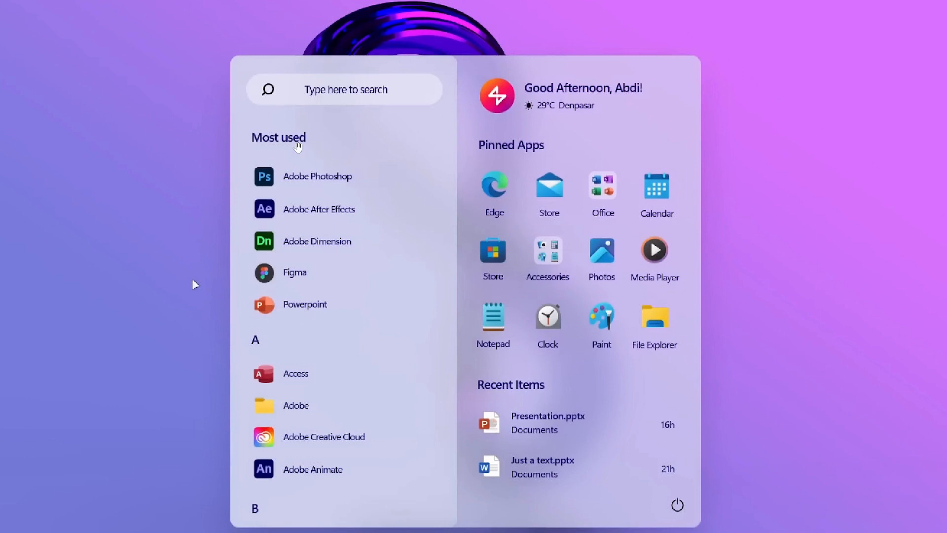
{"action": "mouse_move", "coordinate": [491, 250]}
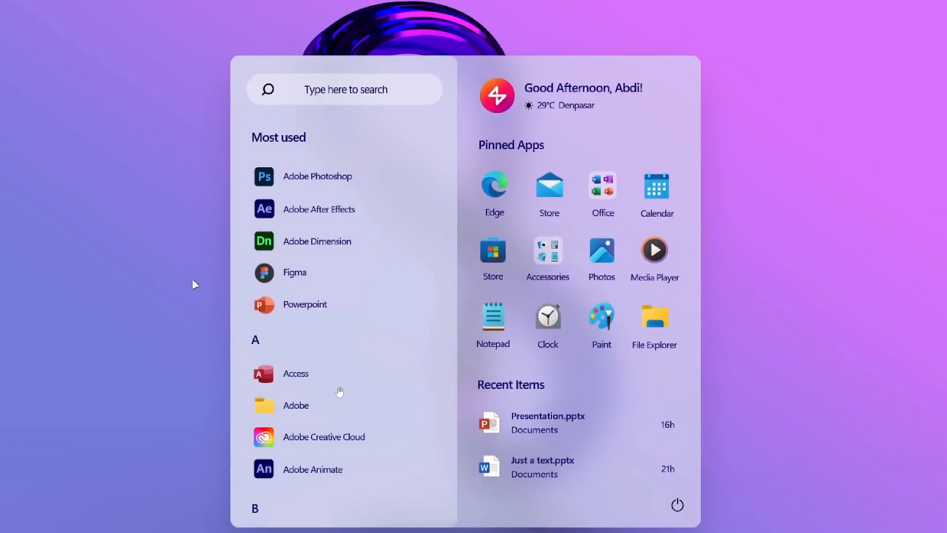
{"action": "mouse_move", "coordinate": [547, 278]}
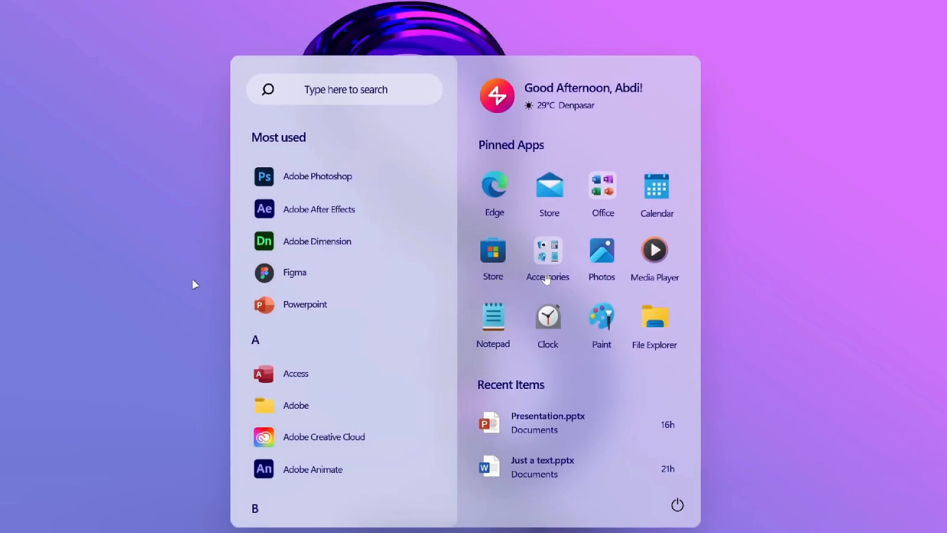
{"action": "mouse_move", "coordinate": [682, 315]}
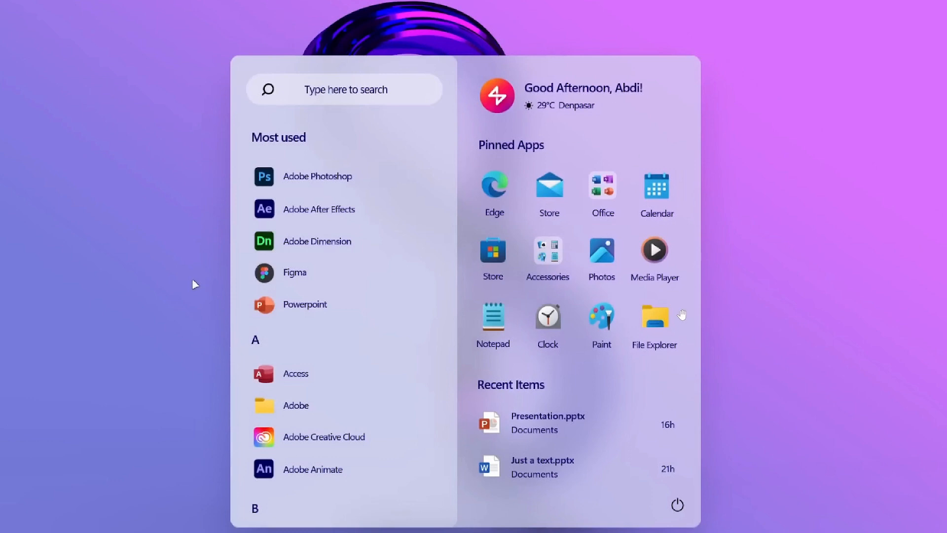
{"action": "mouse_move", "coordinate": [589, 489]}
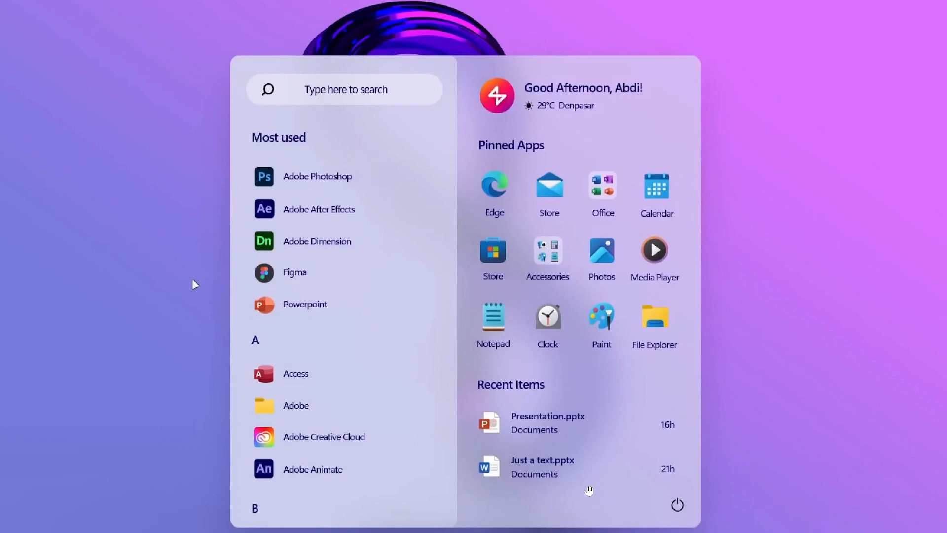
{"action": "mouse_move", "coordinate": [752, 387]}
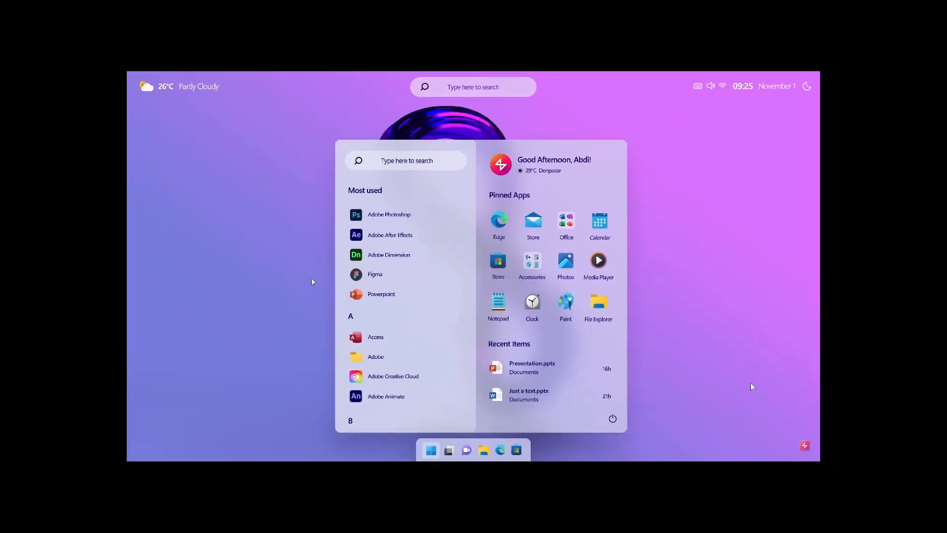
{"action": "mouse_move", "coordinate": [694, 373]}
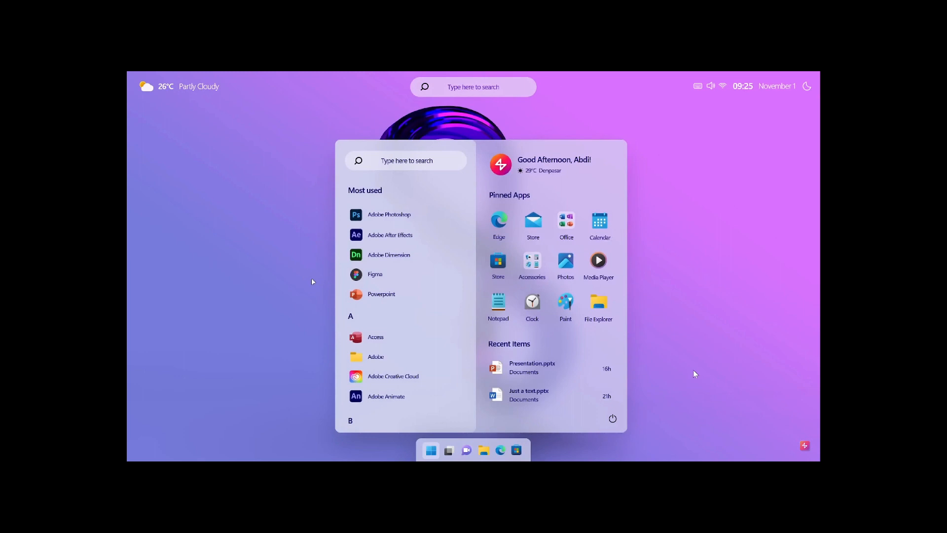